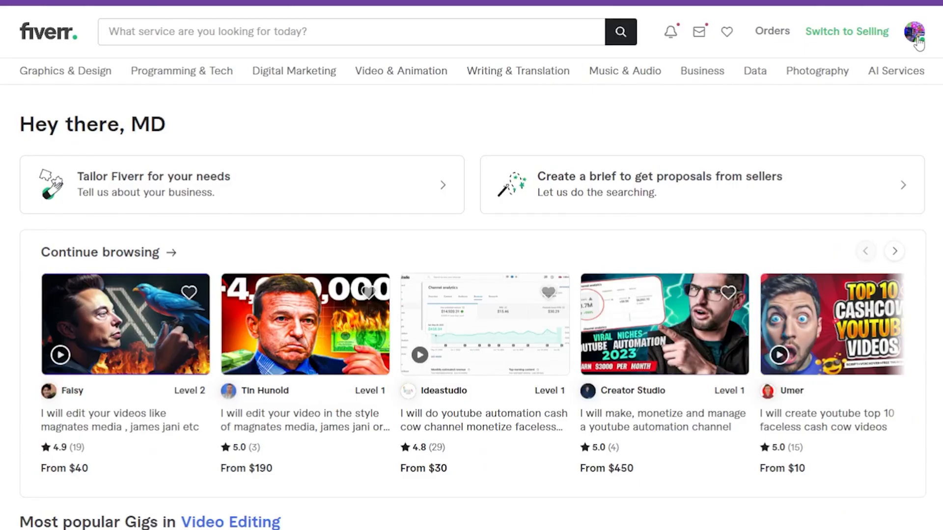
From the profile avatar menu, go to seller Analytics showing $58,002 earnings and 876 orders
left_click(914, 32)
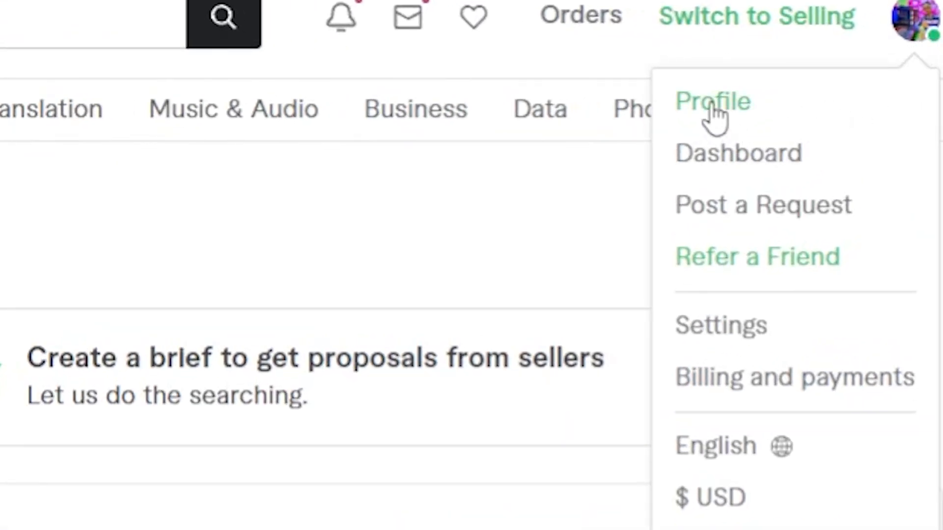
left_click(737, 154)
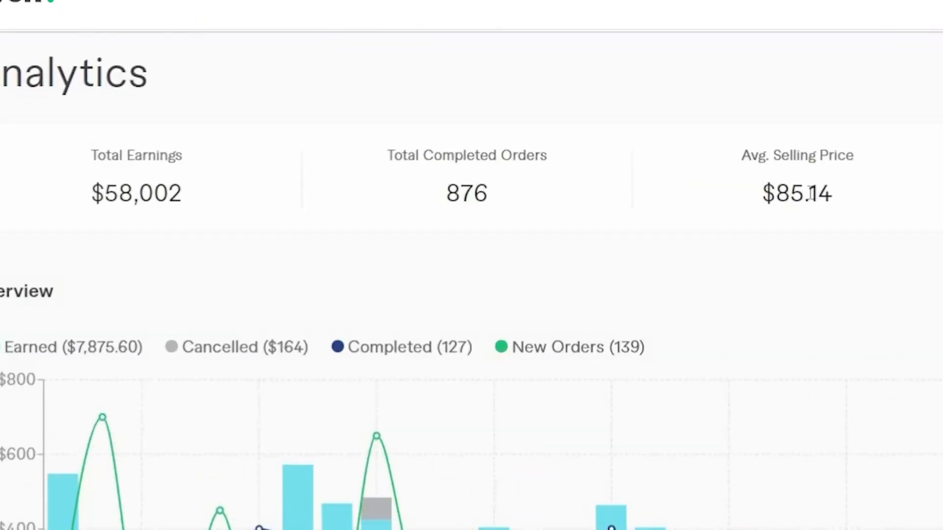